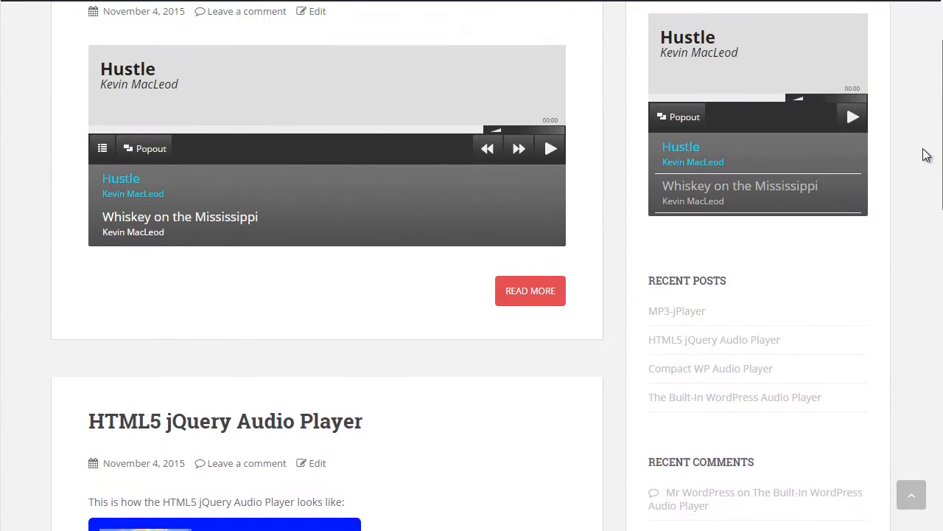
# - Paste the Hustle.mp3 URL into the post and scroll through the Codex audio shortcode options
pyautogui.scroll(3)
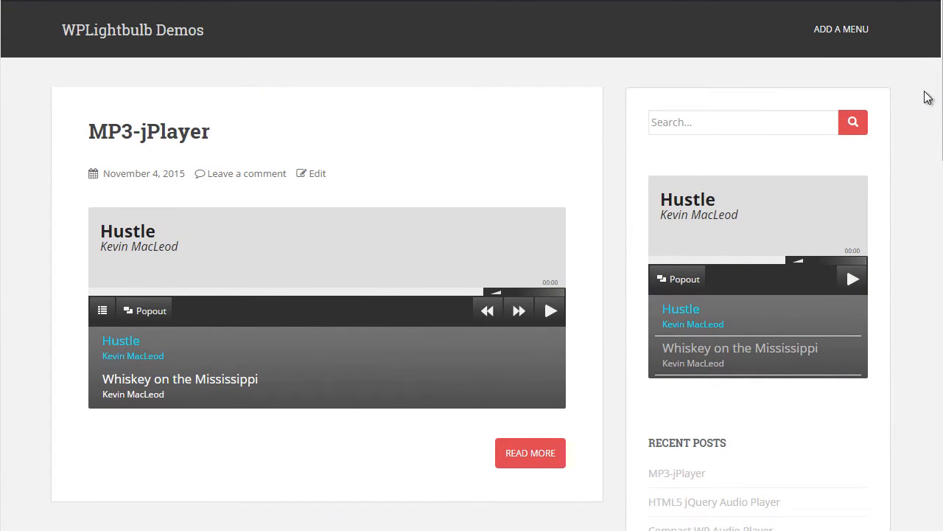
pyautogui.moveTo(890, 329)
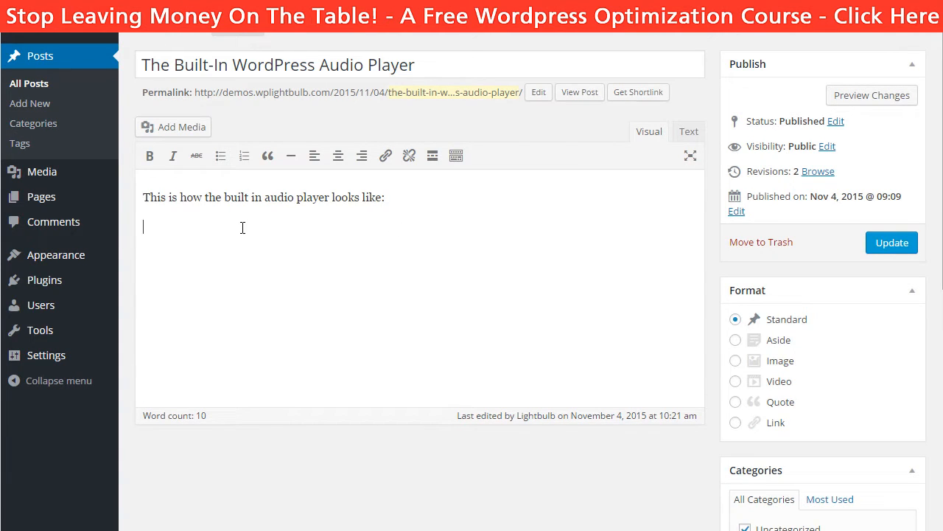
pyautogui.write('http://demos.wplightbulb.com/wp-content/uploads/2015/11/Hustle.mp3')
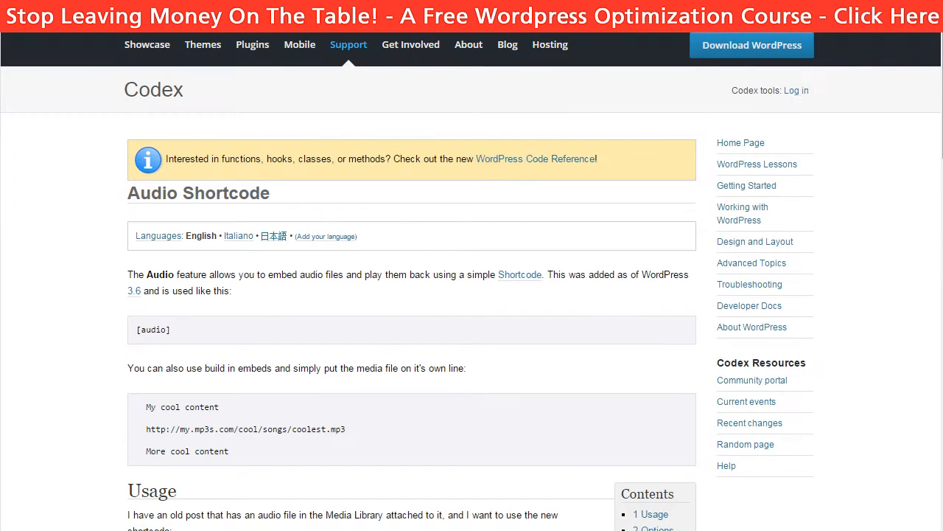
pyautogui.scroll(-3)
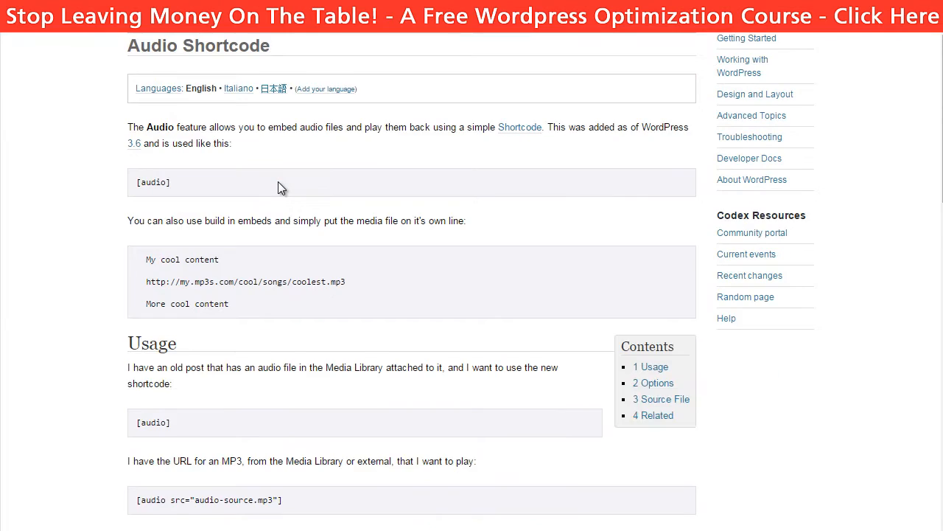
pyautogui.scroll(-3)
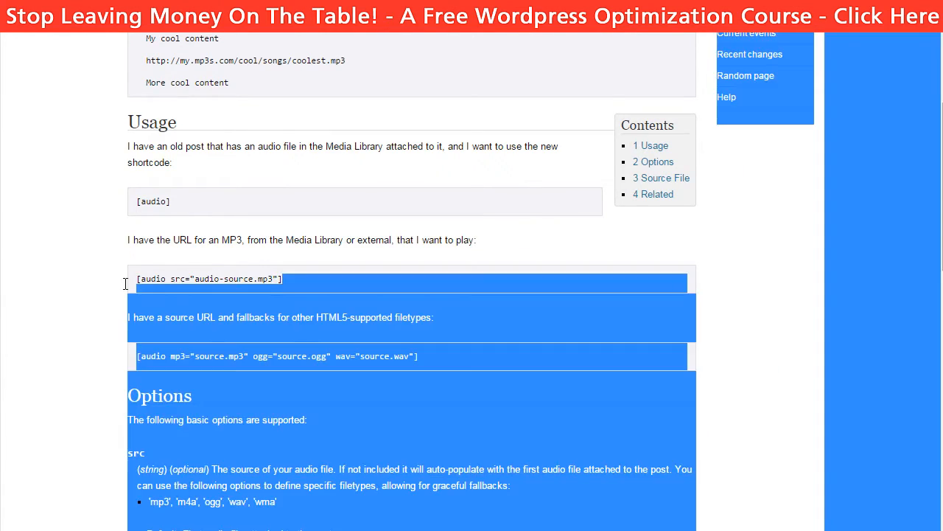
pyautogui.scroll(-3)
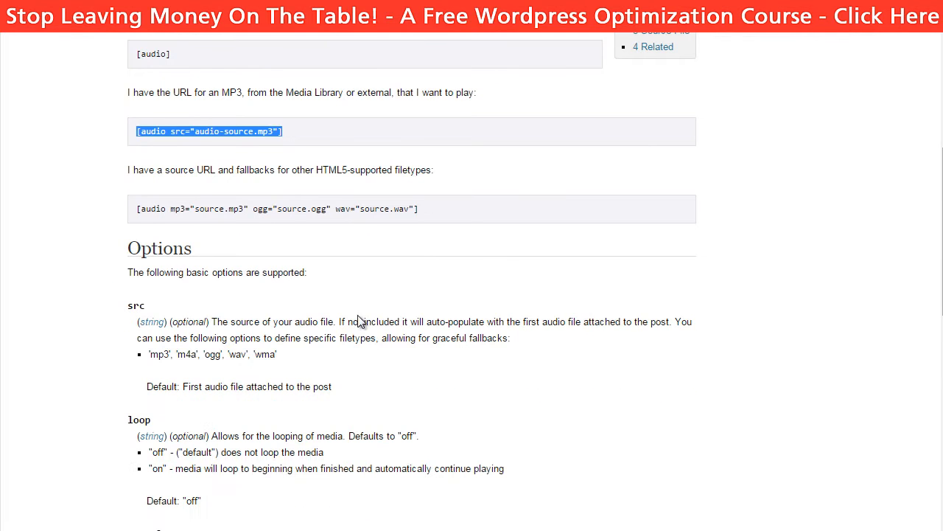
pyautogui.scroll(-3)
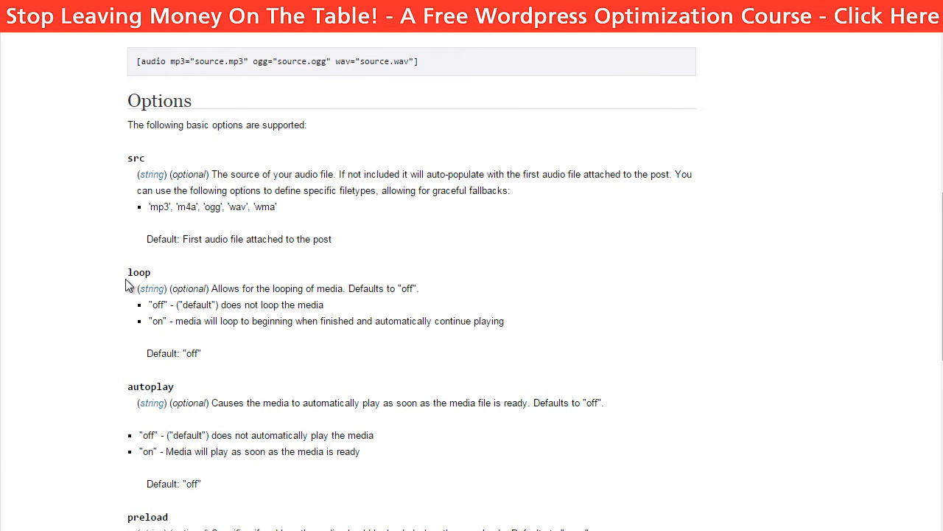
pyautogui.scroll(-3)
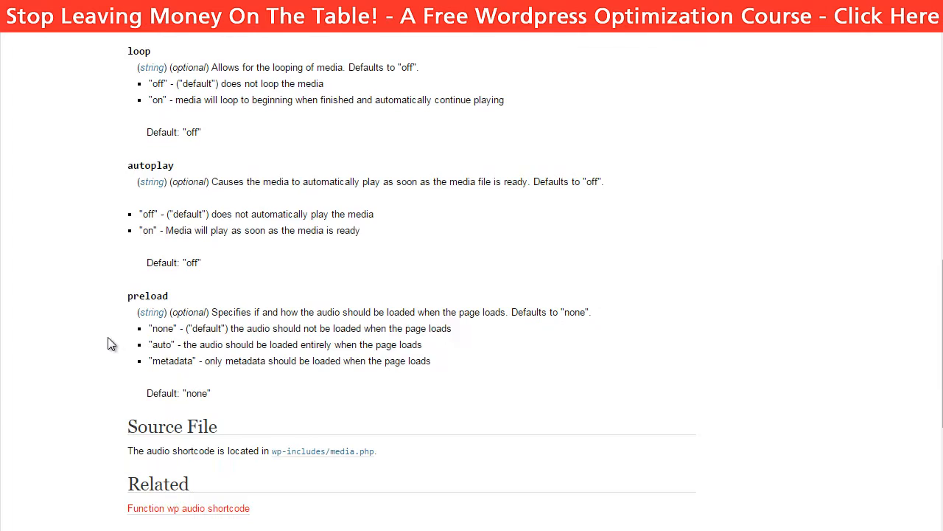
pyautogui.scroll(-3)
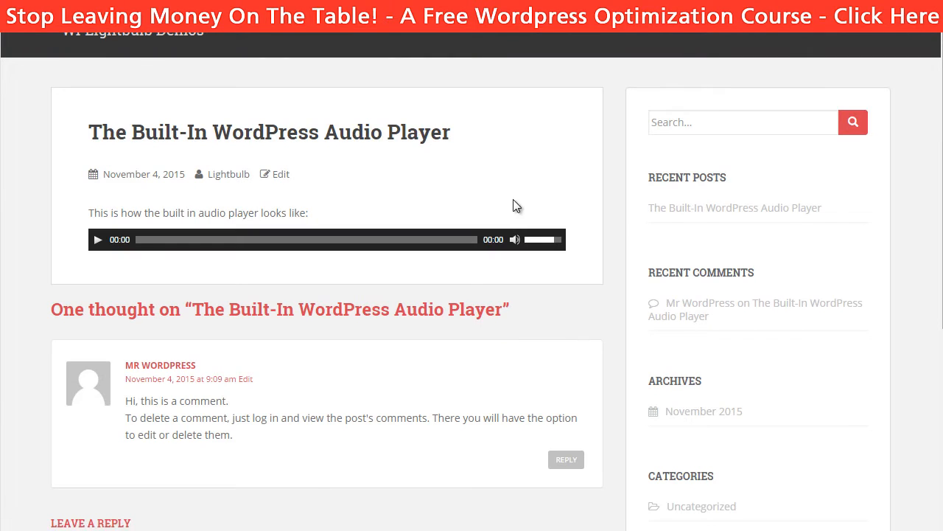
# - View the post in mobile emulation and play its built-in audio player
pyautogui.click(98, 239)
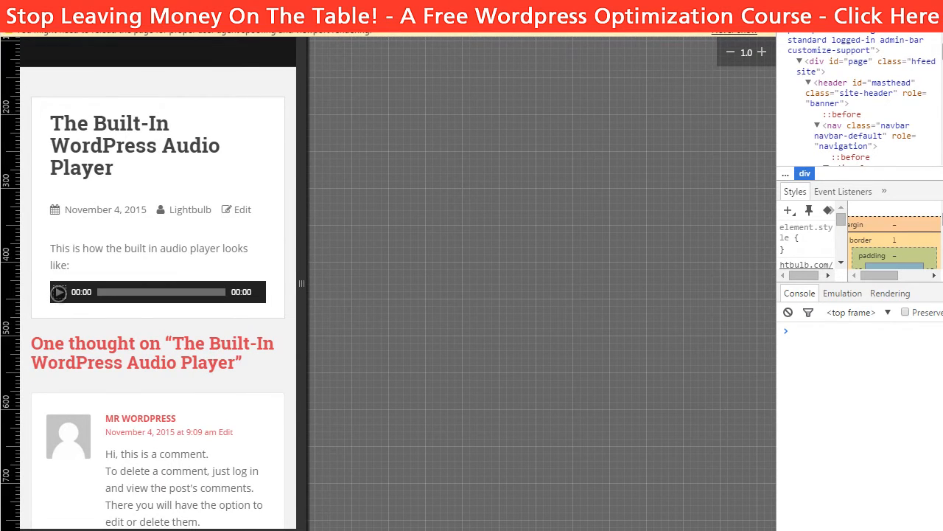
pyautogui.click(58, 291)
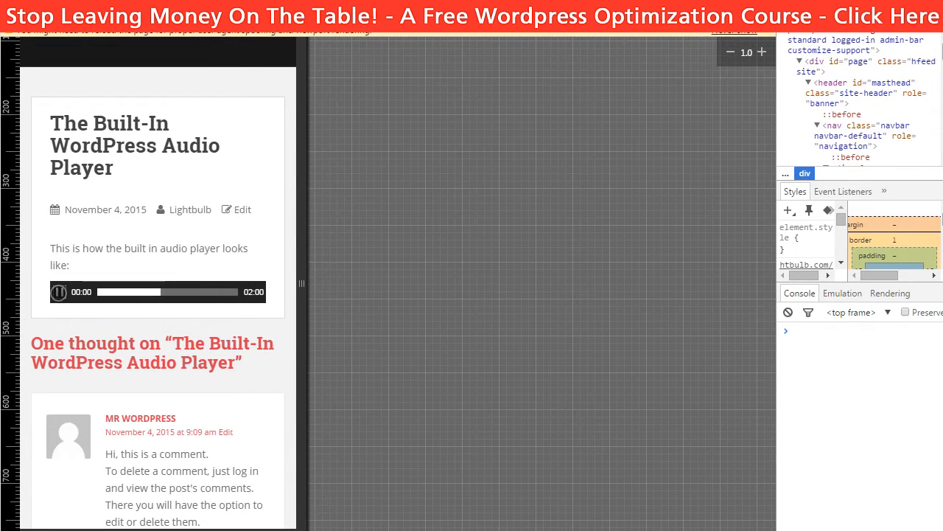
pyautogui.click(59, 291)
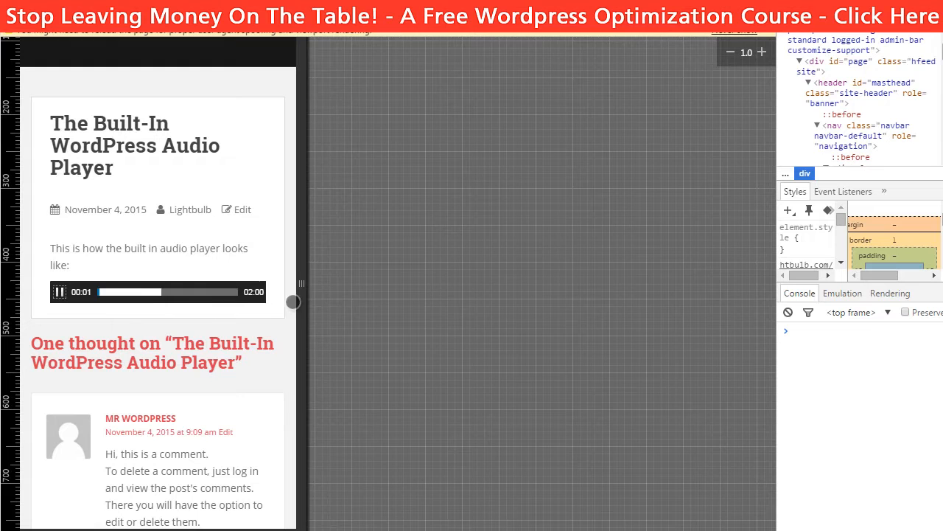
pyautogui.click(59, 291)
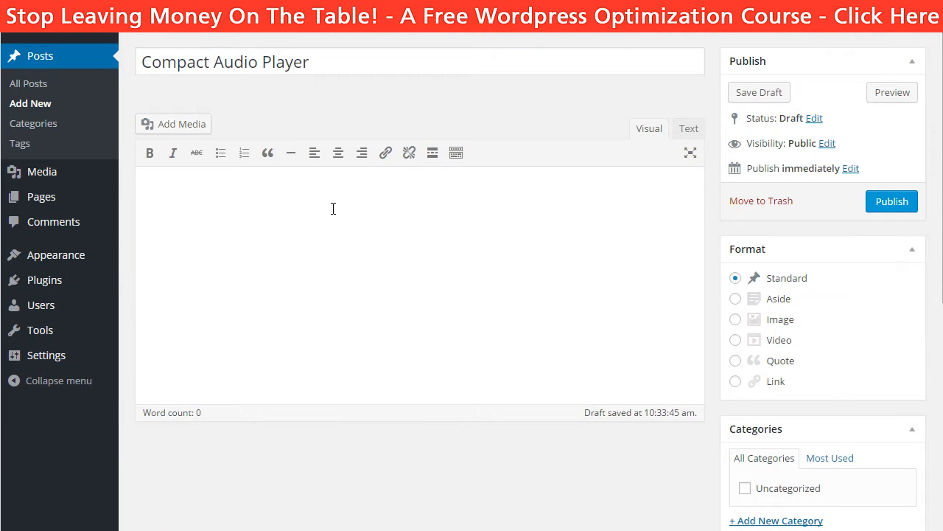
# - Type [sc_embed_player fileurl="FILE-URL-HERE"] into the draft and select the FILE-URL-HERE placeholder
pyautogui.write('[sc_embed_player fileurl="FILE-URL-HERE"]')
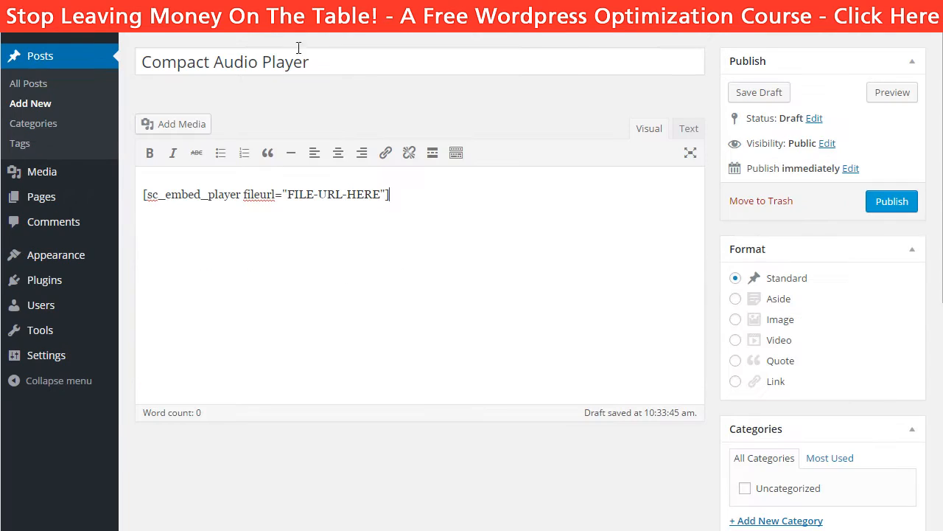
pyautogui.doubleClick(333, 194)
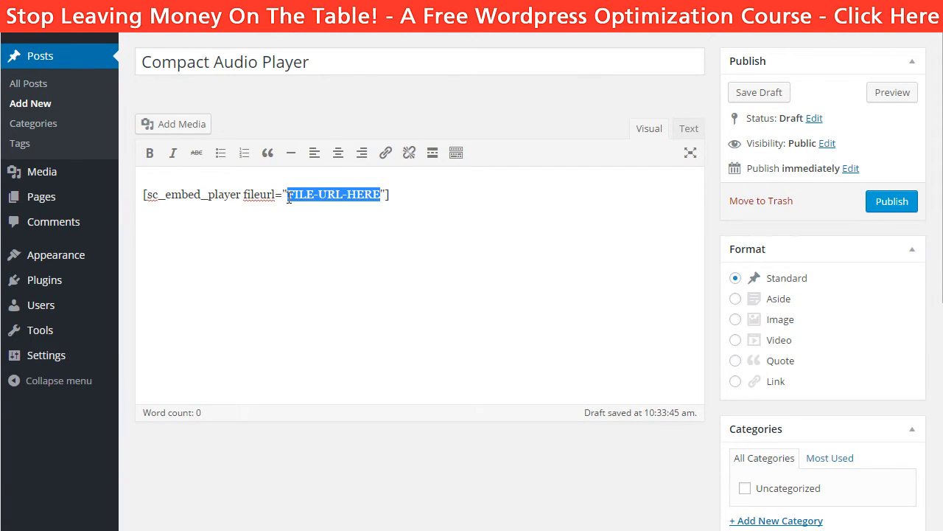
pyautogui.click(892, 92)
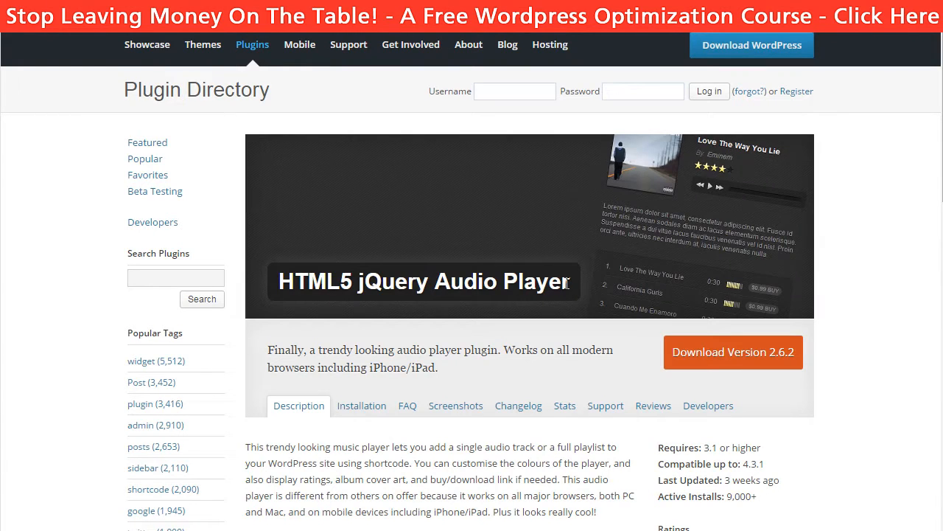
pyautogui.moveTo(860, 315)
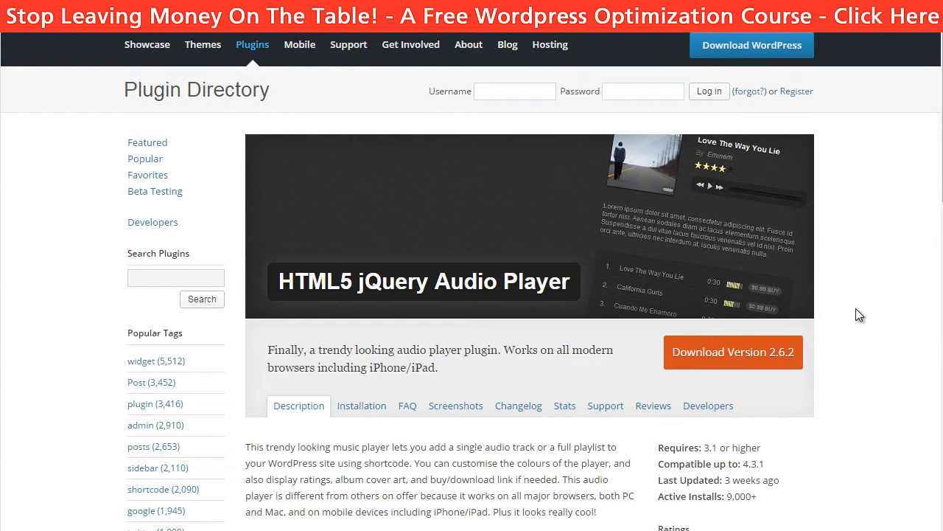
pyautogui.scroll(-3)
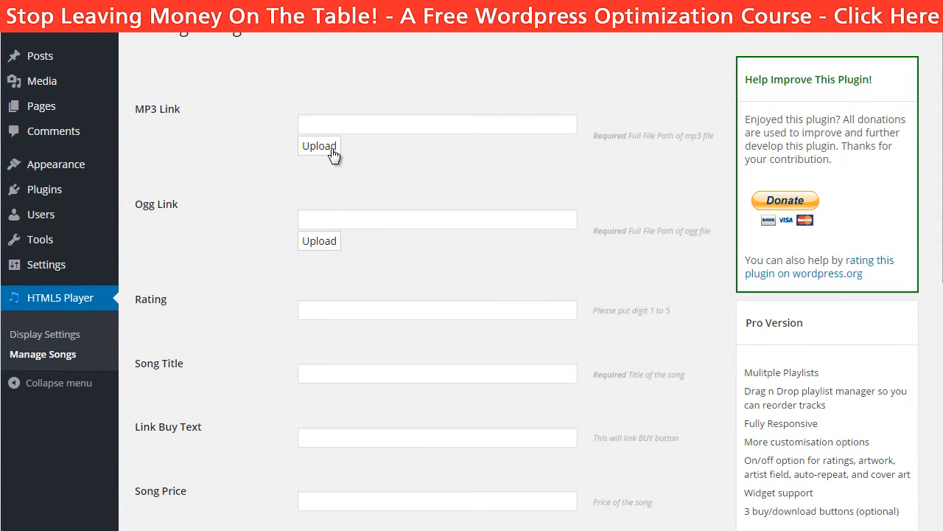
# - Add a song with uploaded audio, rating 5 and artist 'Artist 1' to the HTML5 Player list
pyautogui.click(319, 146)
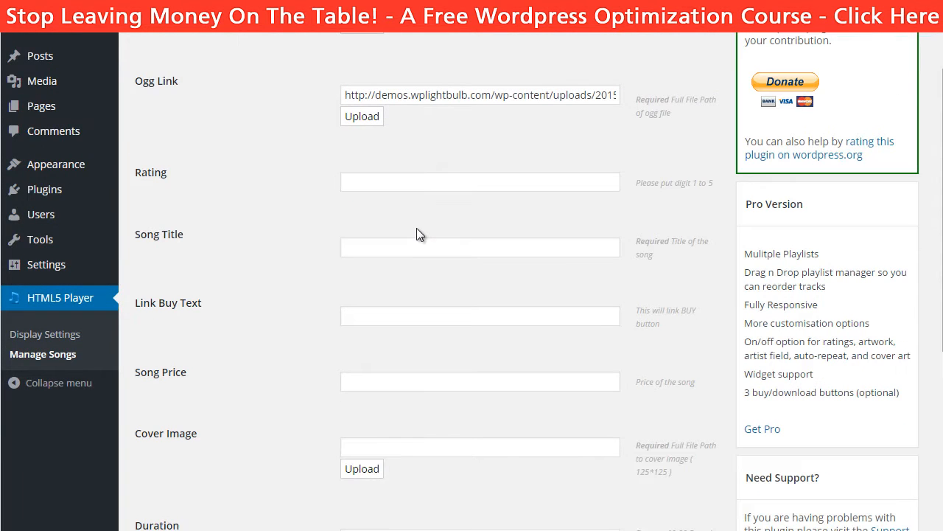
pyautogui.write('5')
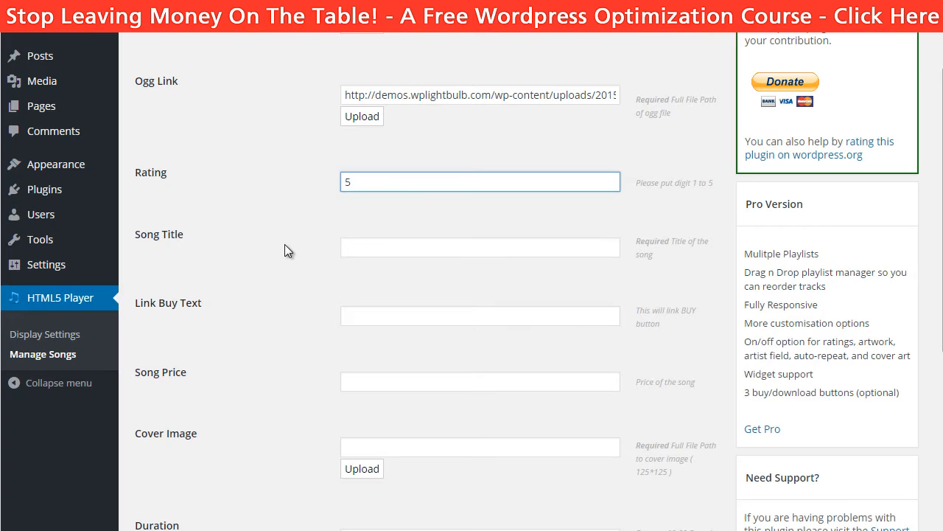
pyautogui.scroll(-3)
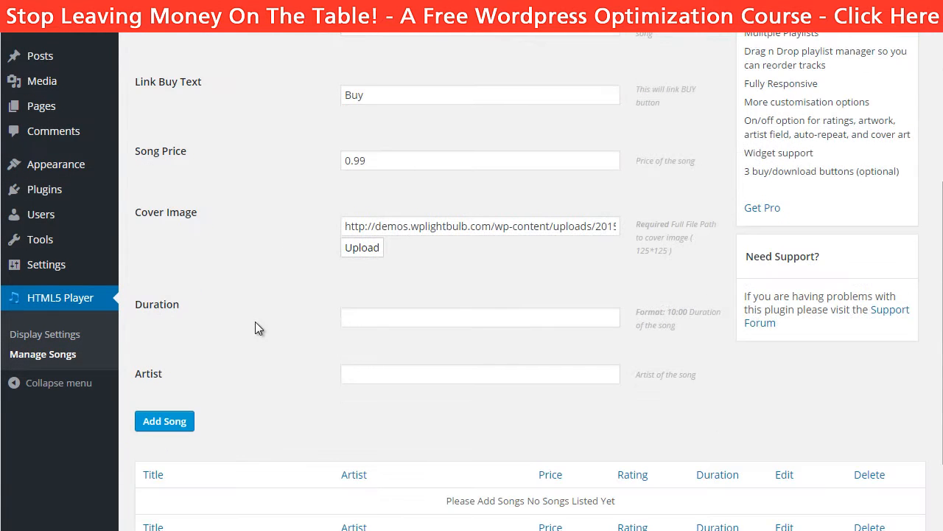
pyautogui.write('Artist 1')
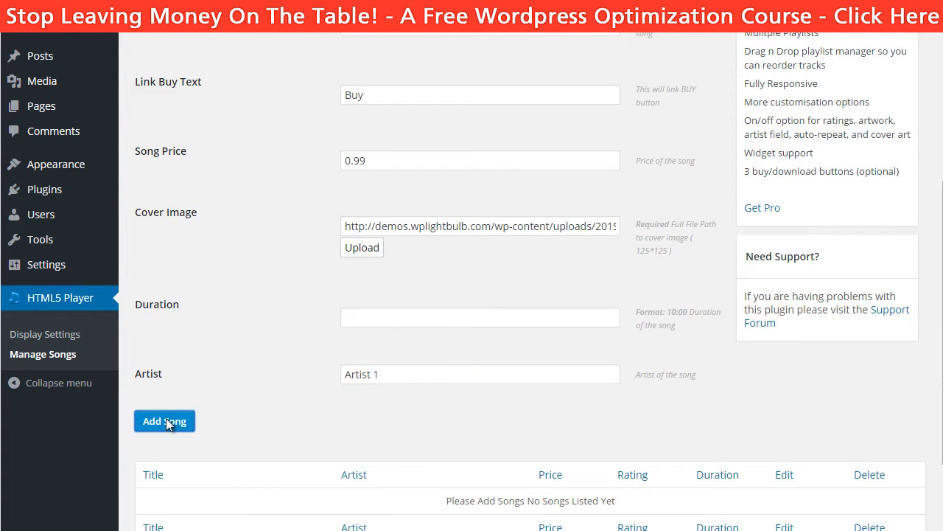
pyautogui.click(164, 421)
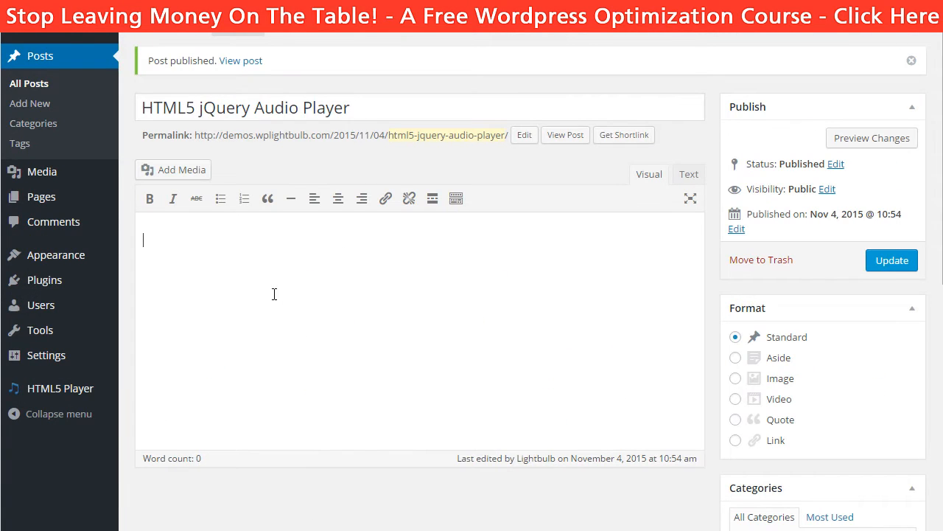
# - Type 'This is how the HTML5 jQuery Audio Player looks like:' into the post body
pyautogui.write('This is how the HTML5 jQuery Audio Player looks like:')
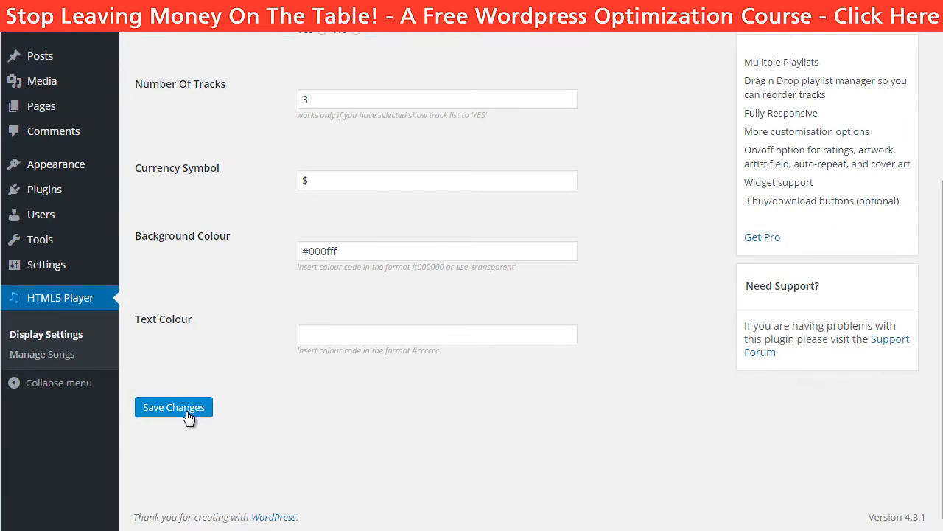
# - Save the display settings with 3 tracks and background colour #000fff
pyautogui.click(173, 407)
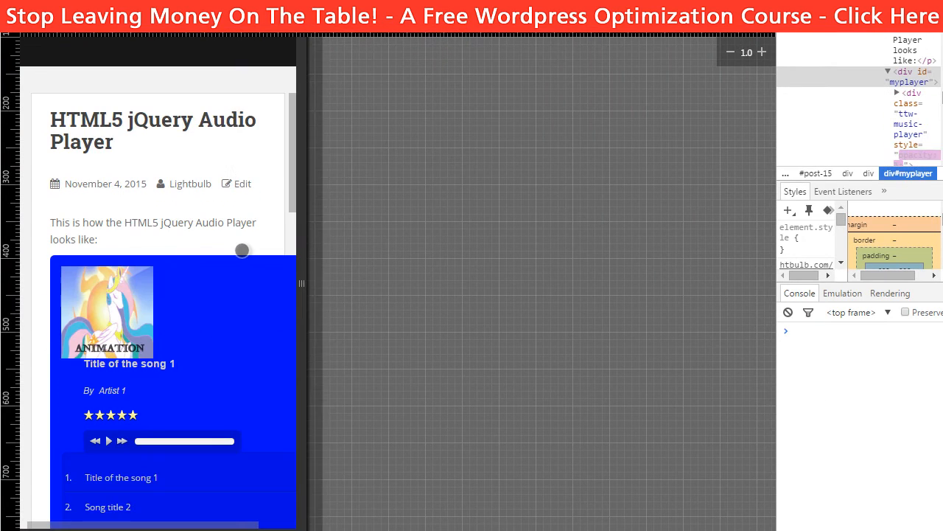
# - Scroll the mobile view down to the blue HTML5 player and its song list
pyautogui.scroll(-3)
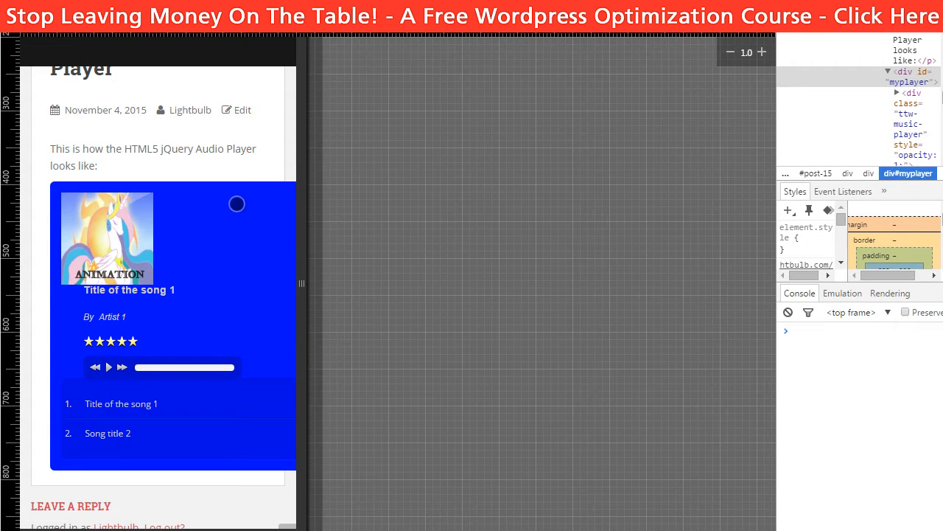
pyautogui.scroll(-3)
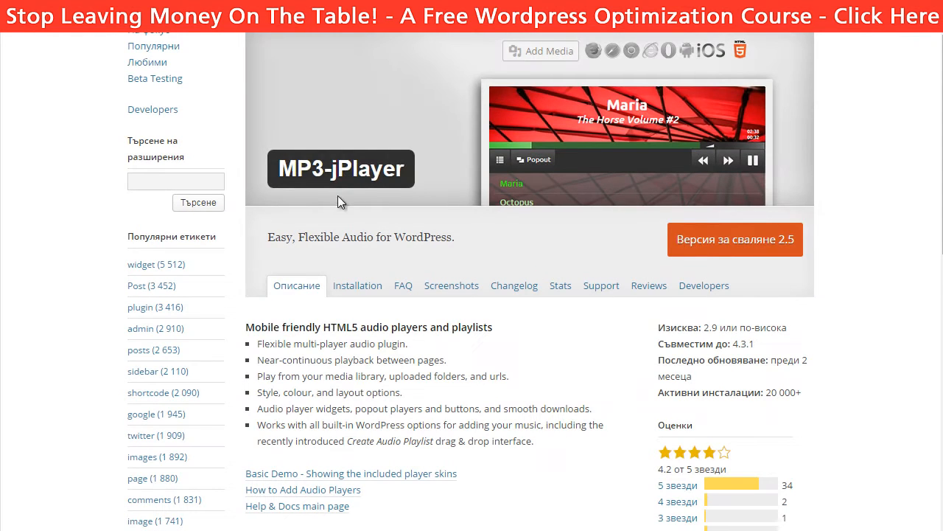
pyautogui.moveTo(366, 165)
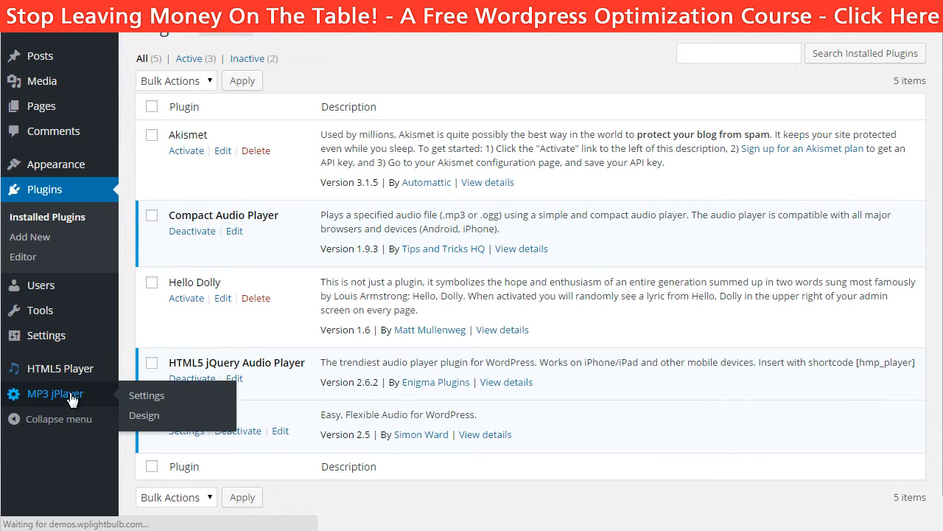
# - Review MP3 jPlayer's General volume and Downloads settings, reaching the Player Design page
pyautogui.click(146, 395)
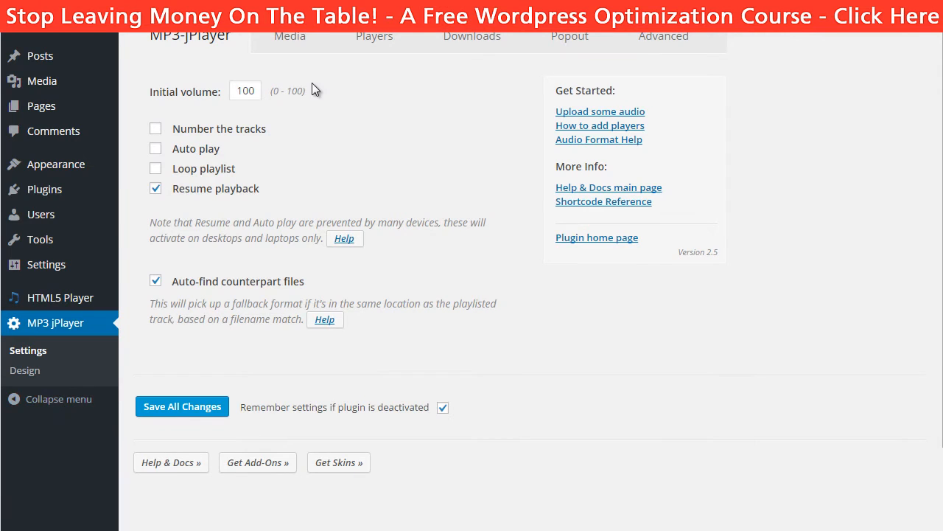
pyautogui.click(245, 90)
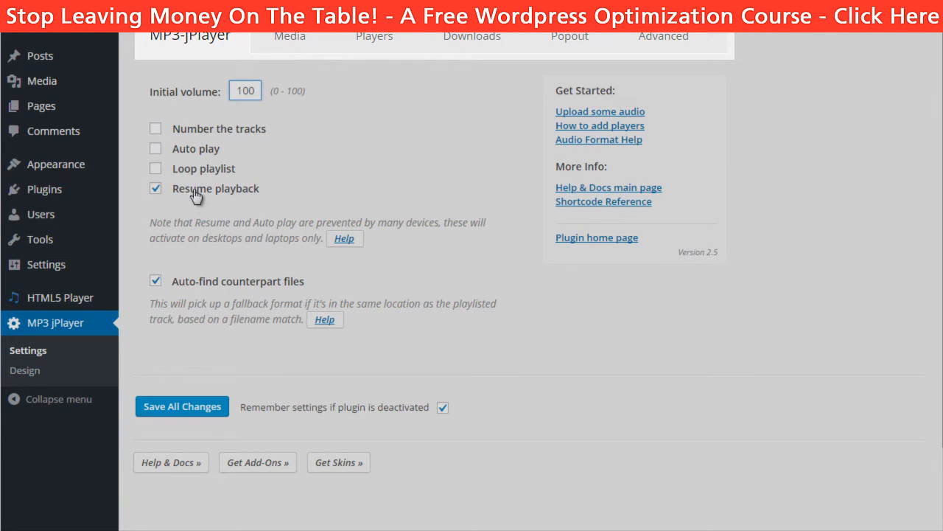
pyautogui.moveTo(269, 202)
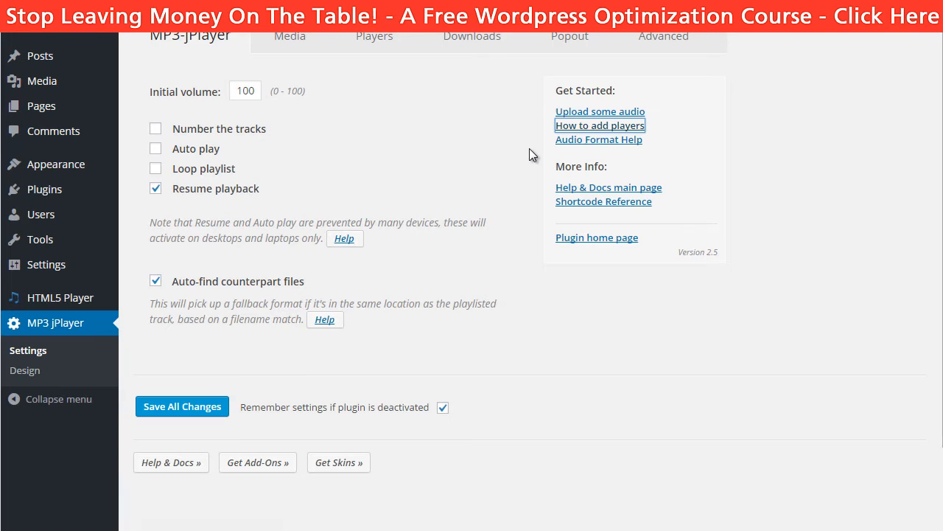
pyautogui.click(599, 125)
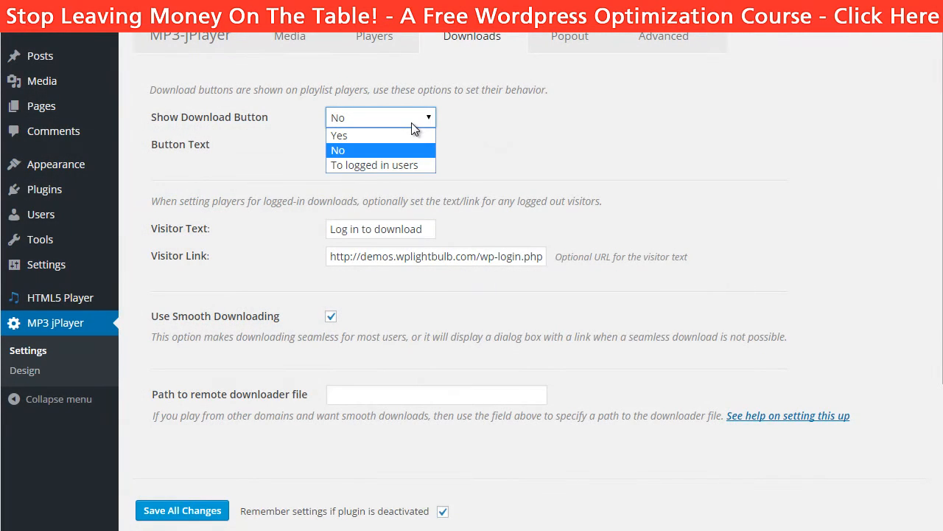
pyautogui.moveTo(374, 164)
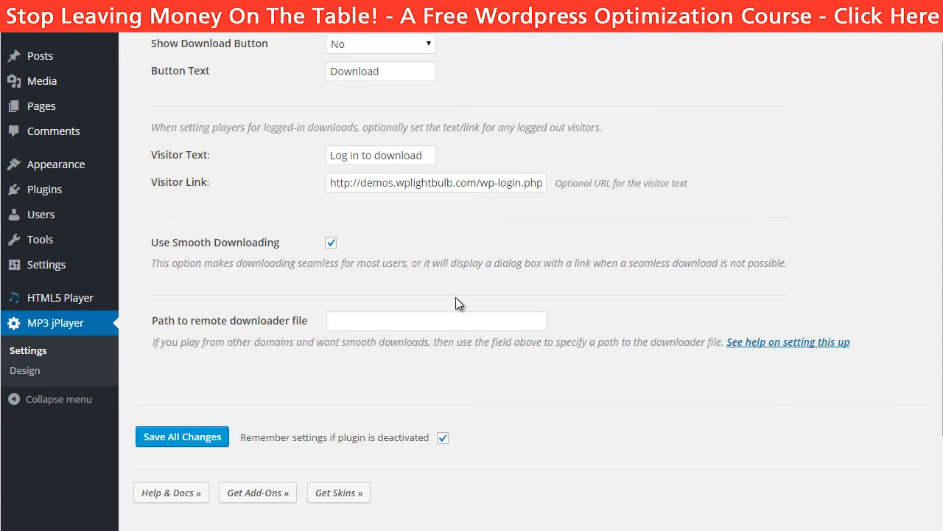
pyautogui.click(24, 370)
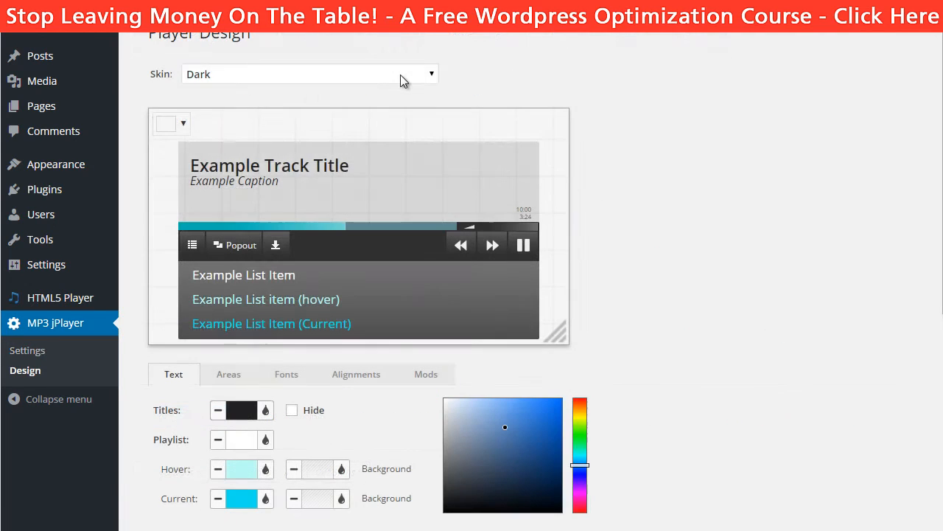
# - Preview the Light, Text and Custom CSS player skins
pyautogui.click(310, 73)
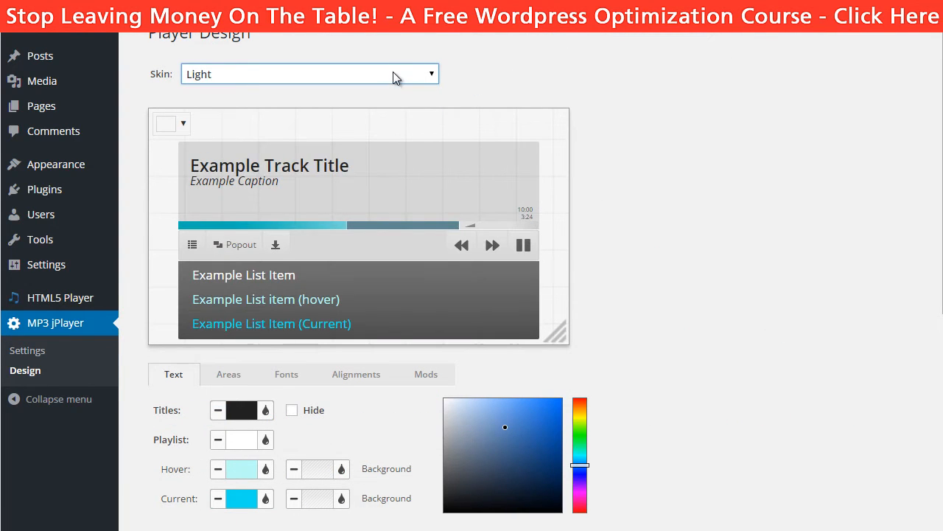
pyautogui.click(308, 74)
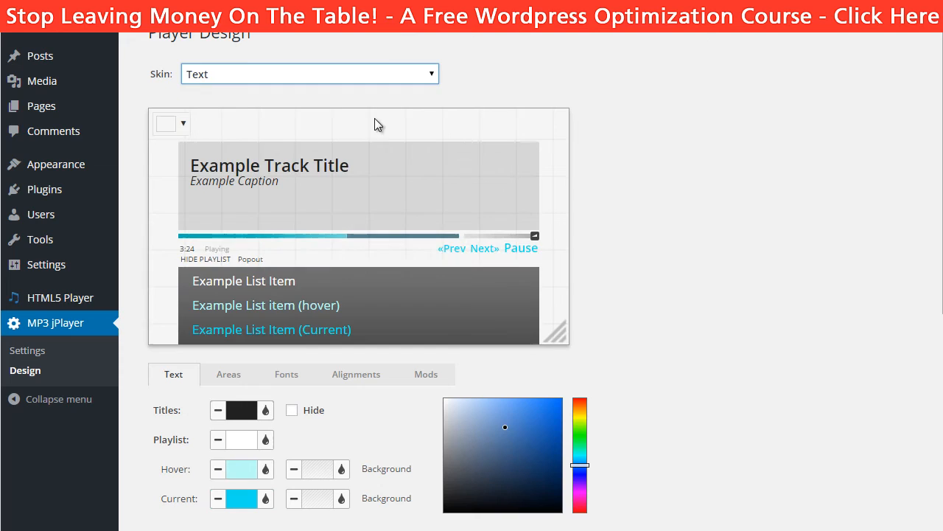
pyautogui.click(309, 73)
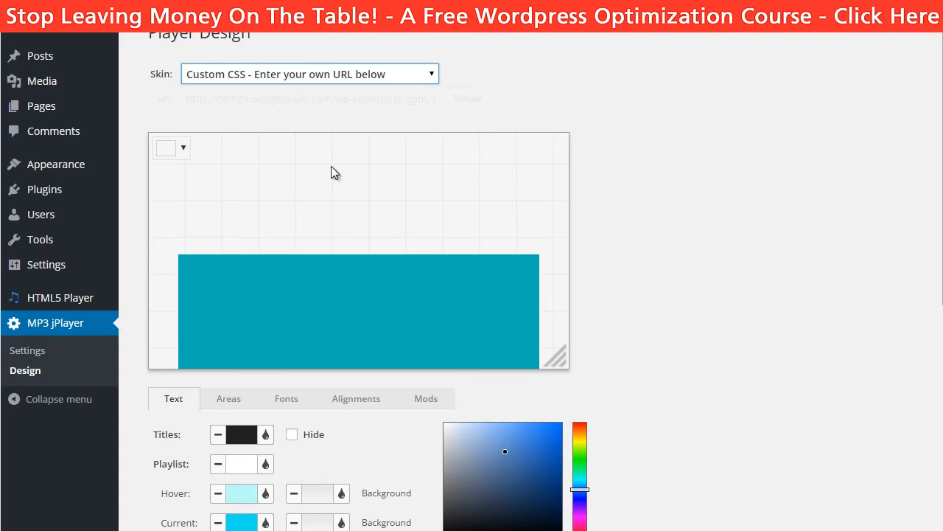
# - Check the playlist Text and Areas colour options before going to Posts
pyautogui.scroll(-3)
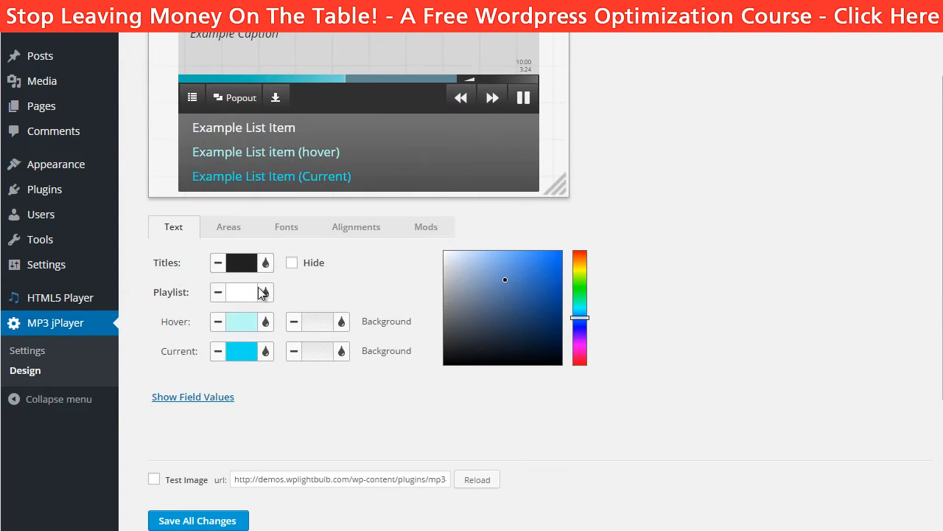
pyautogui.click(265, 292)
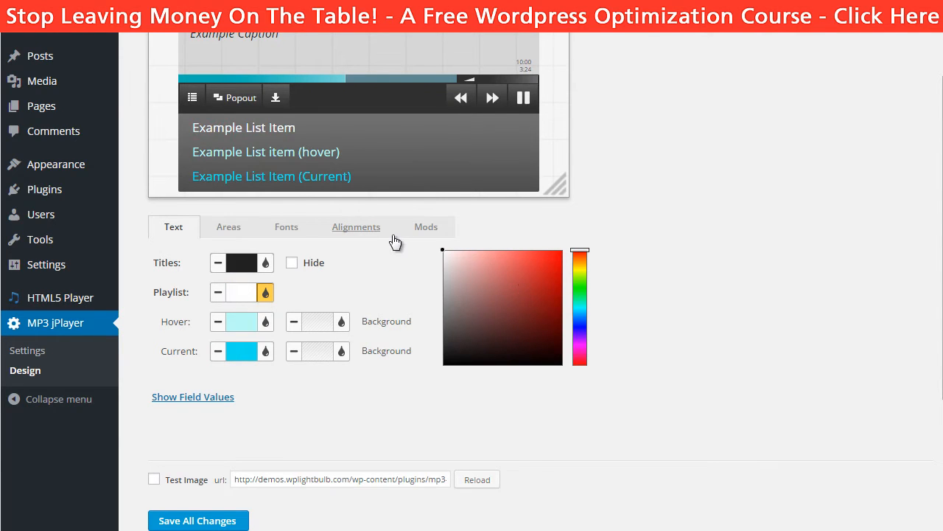
pyautogui.click(228, 226)
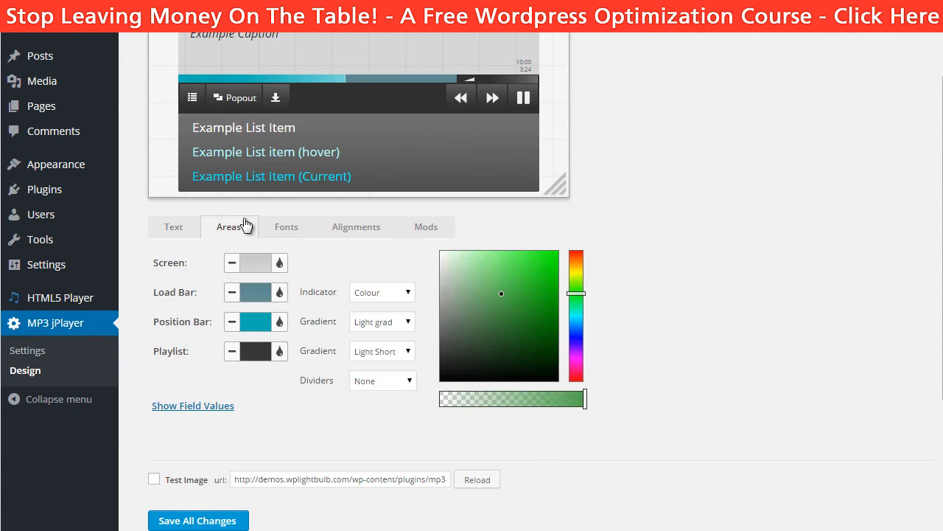
pyautogui.click(286, 227)
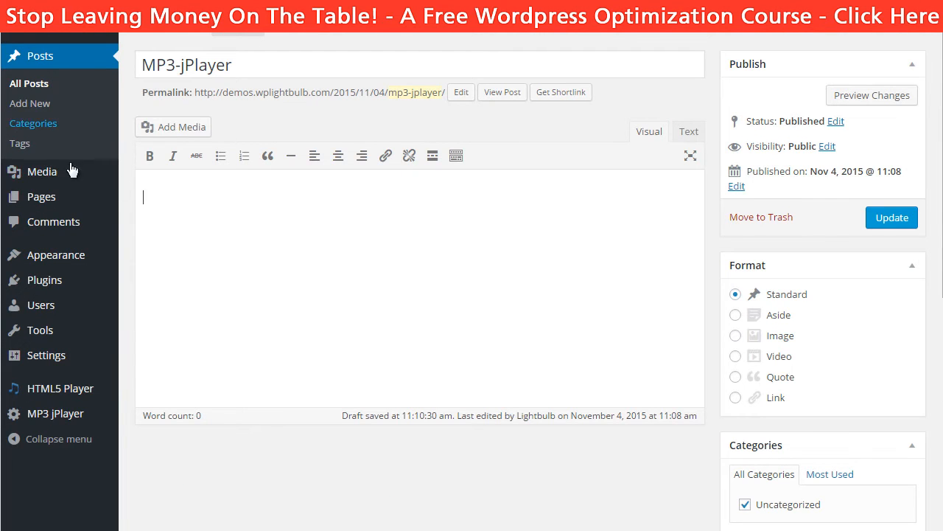
# - Insert a Hustle and Whiskey on the Mississippi audio playlist into the post
pyautogui.click(174, 126)
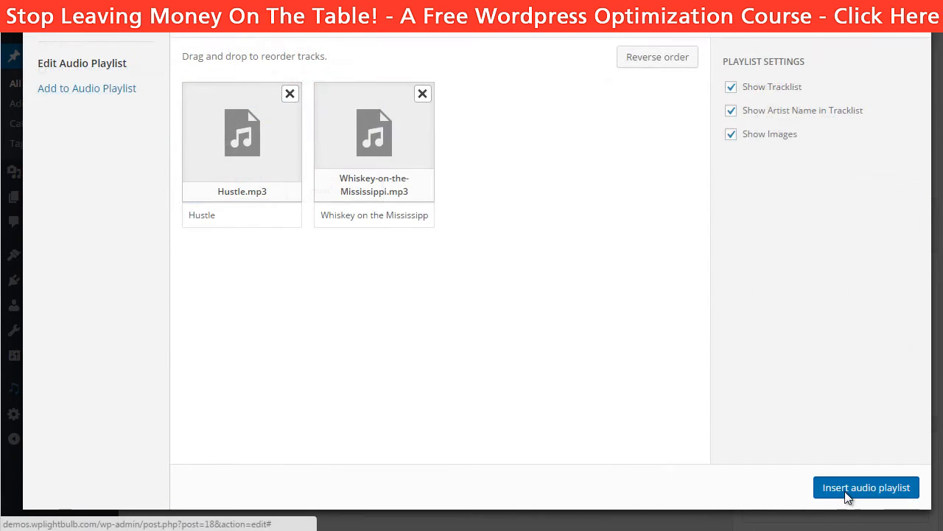
pyautogui.click(866, 487)
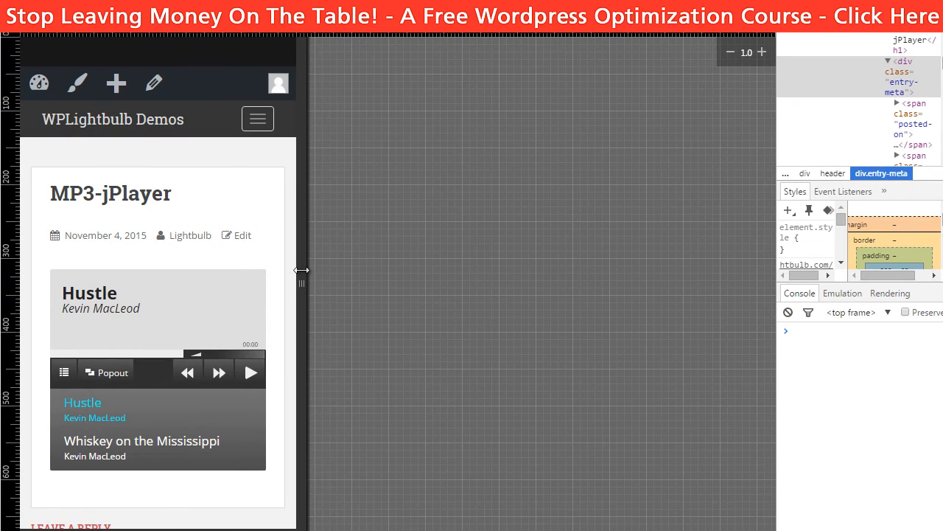
# - Open the Appearance > Widgets page from the dashboard
pyautogui.click(140, 441)
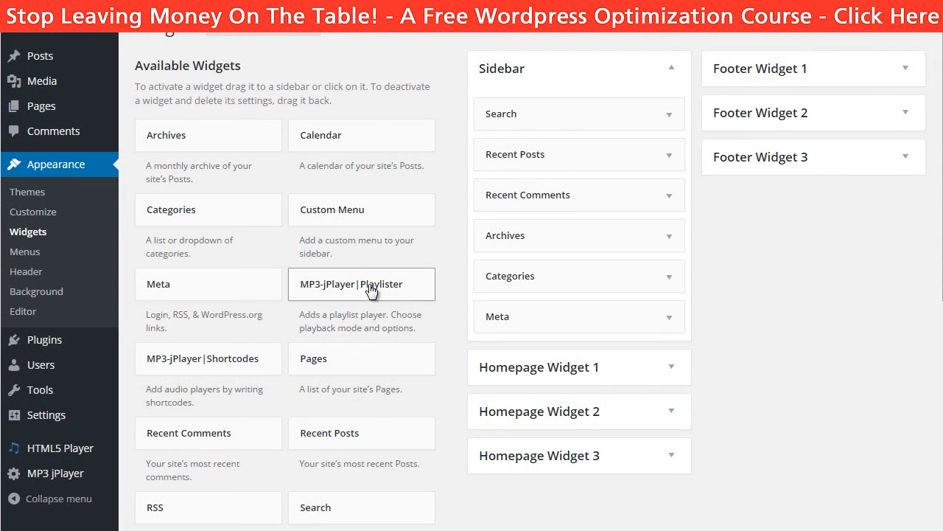
# - Add the MP3-jPlayer Playlister widget to Sidebar, generating its playlist from My library
pyautogui.click(361, 284)
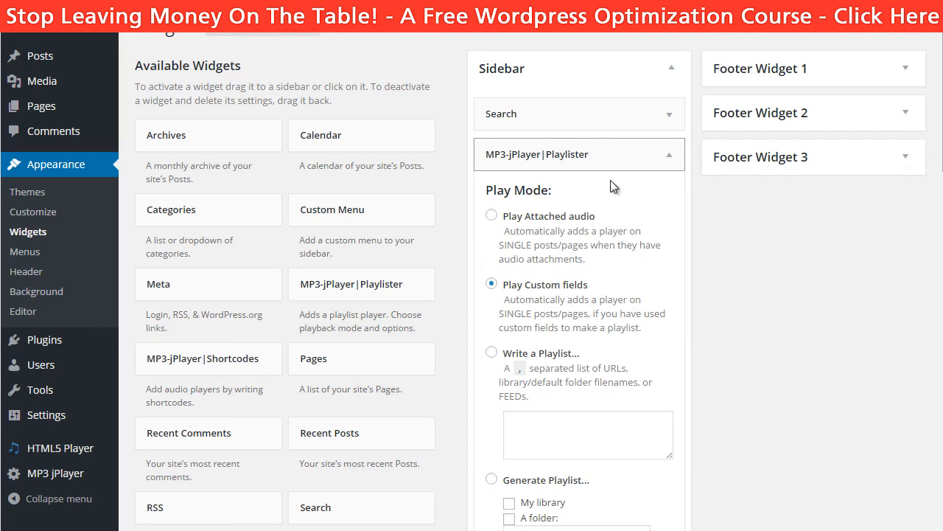
pyautogui.scroll(-3)
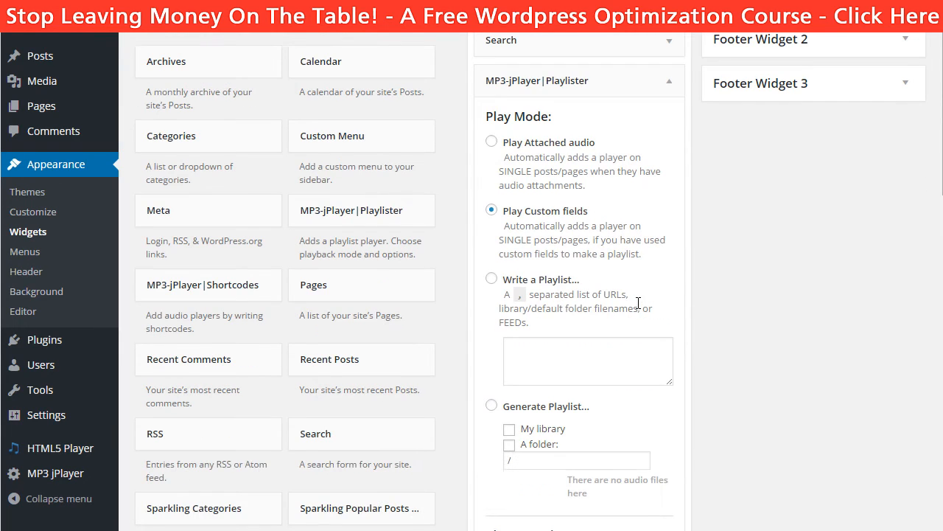
pyautogui.moveTo(551, 286)
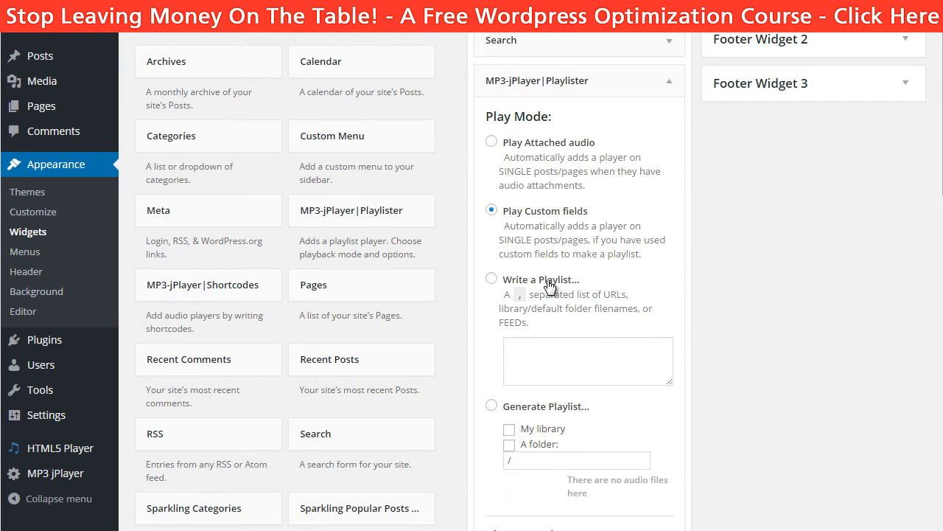
pyautogui.click(508, 429)
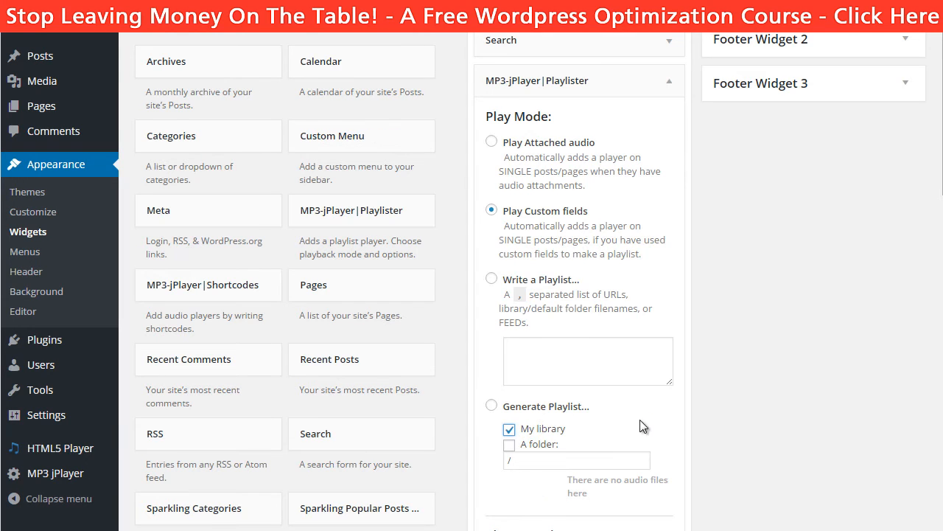
pyautogui.click(491, 330)
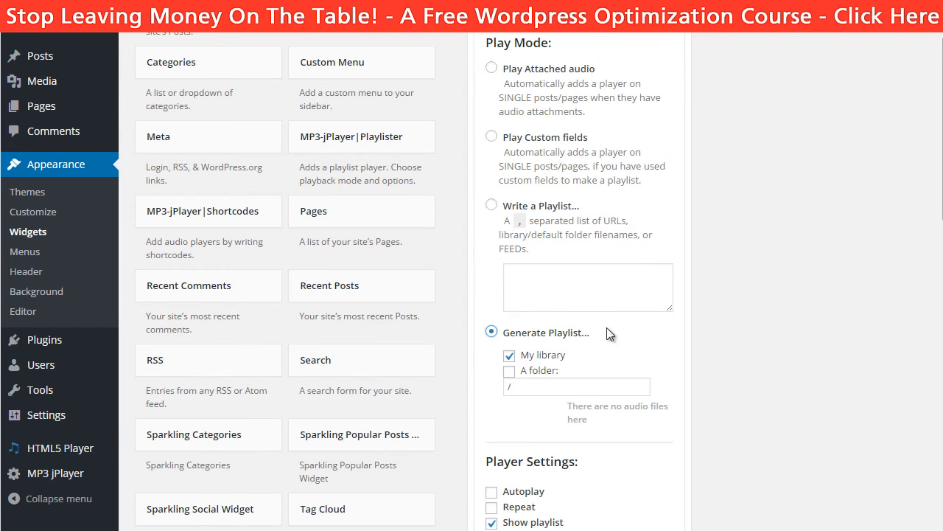
pyautogui.scroll(-3)
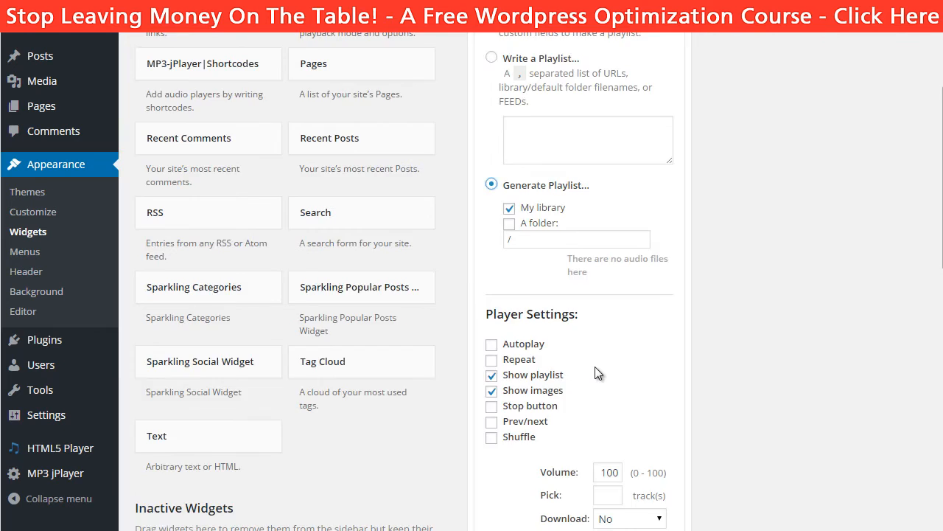
pyautogui.scroll(-3)
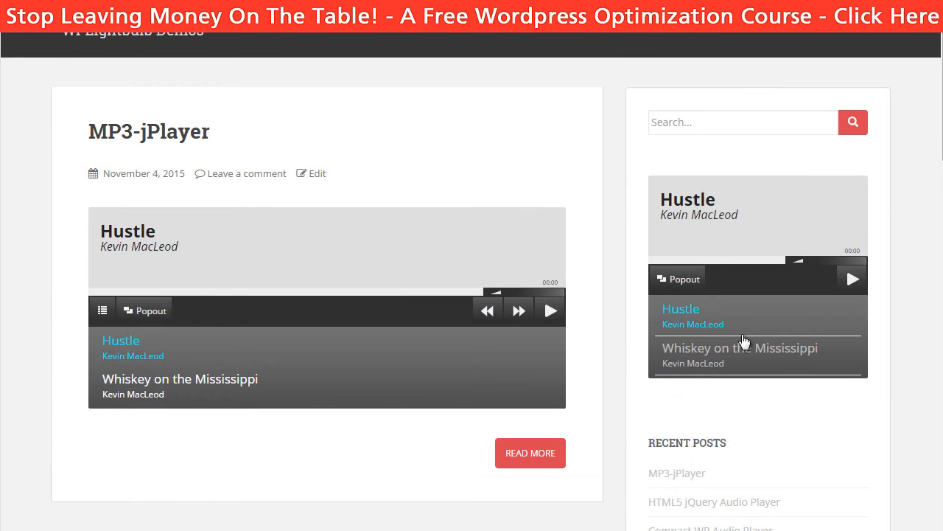
# - Pop the sidebar player out into a separate window playing Whiskey on the Mississippi
pyautogui.scroll(-3)
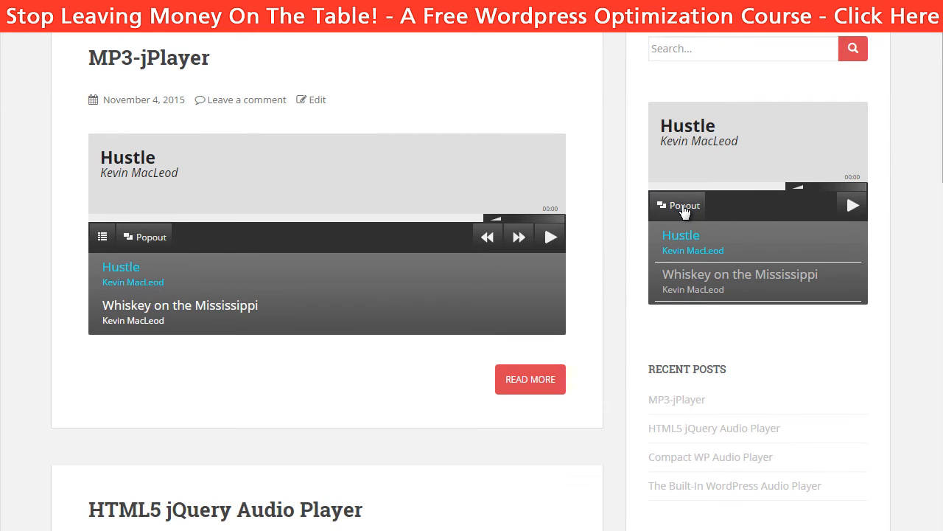
pyautogui.click(740, 274)
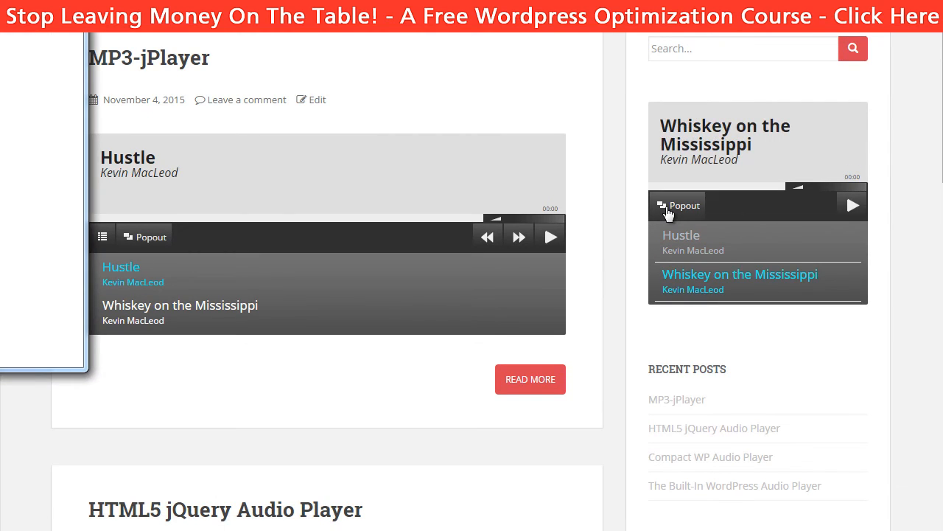
pyautogui.click(677, 205)
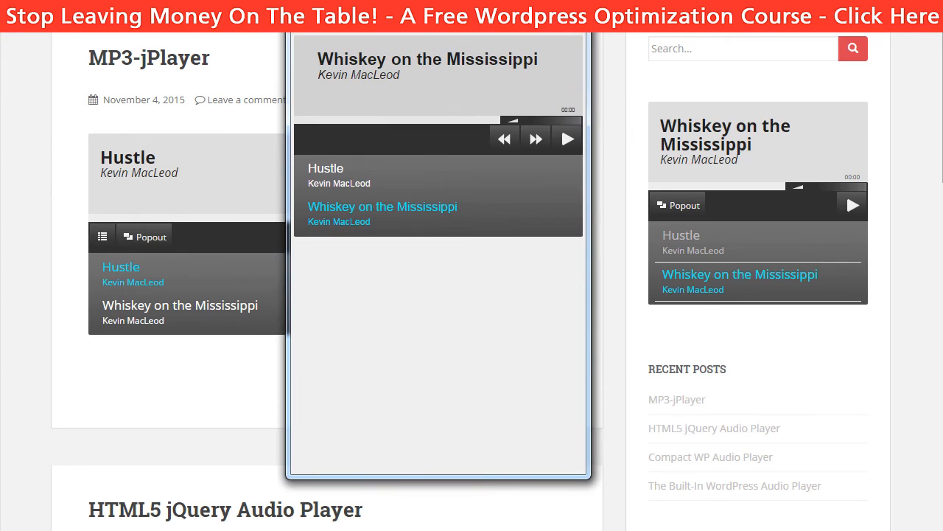